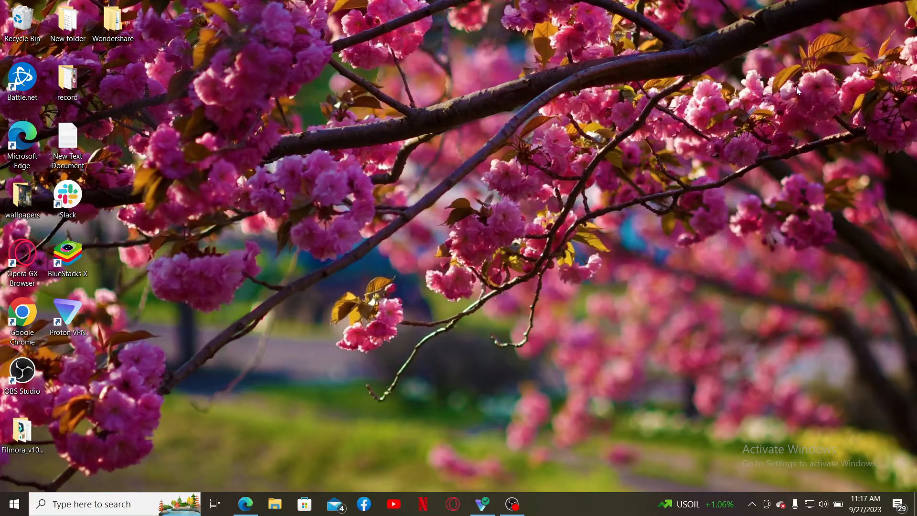
mouse_move(335, 302)
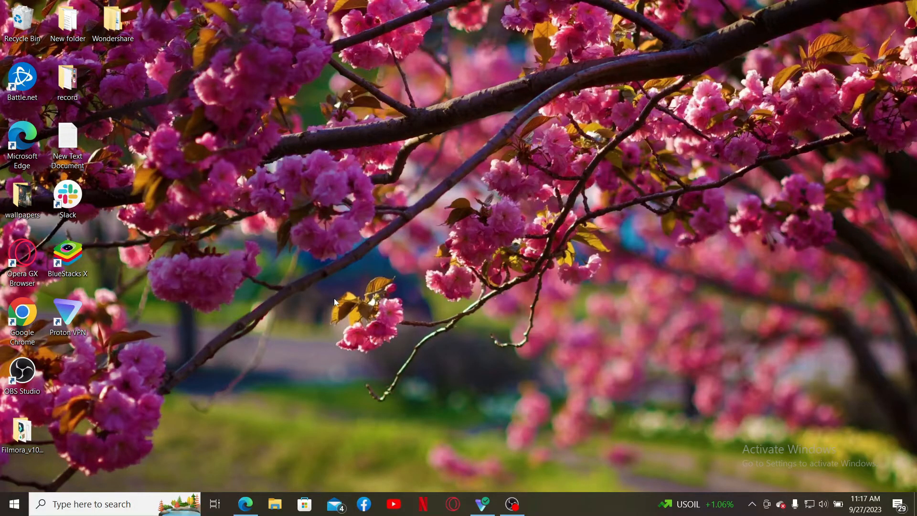
Step: Launch Microsoft Edge from the taskbar to load robinhood.com
click(245, 503)
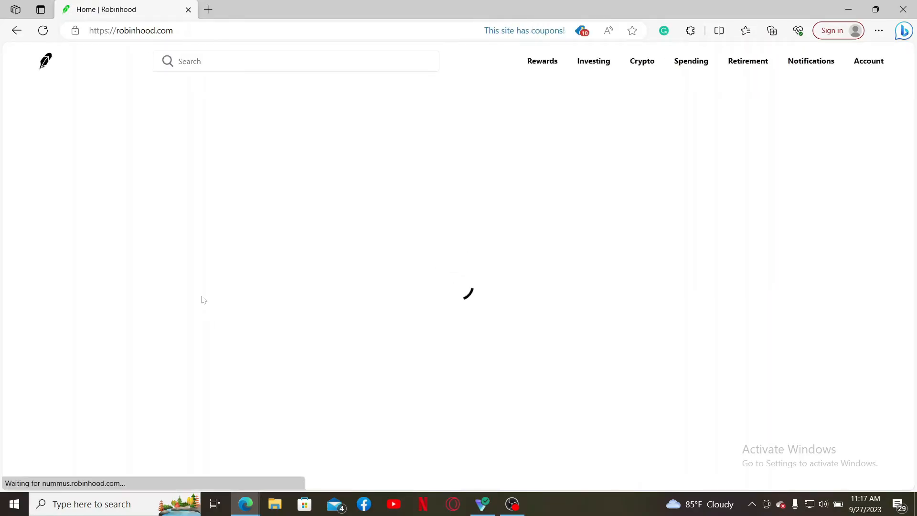
Step: Show the Account options list from the top navigation bar once the home page loads
click(593, 61)
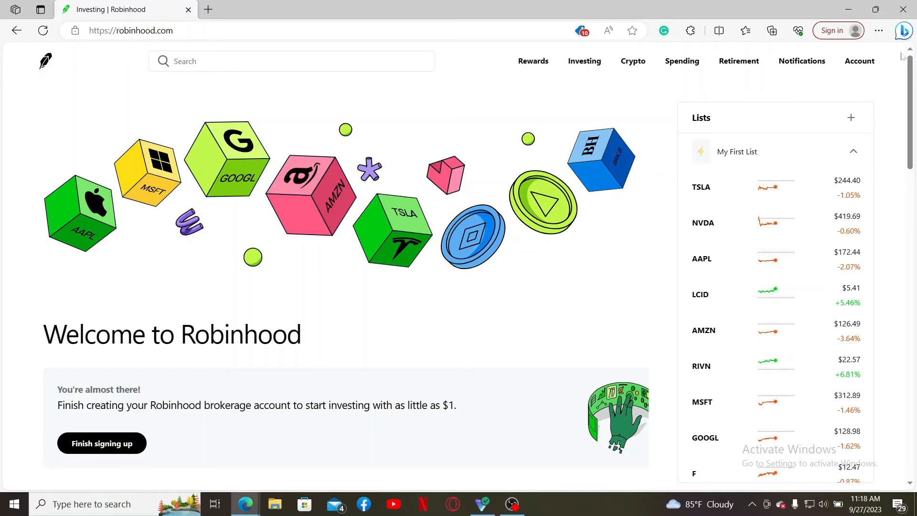
click(860, 61)
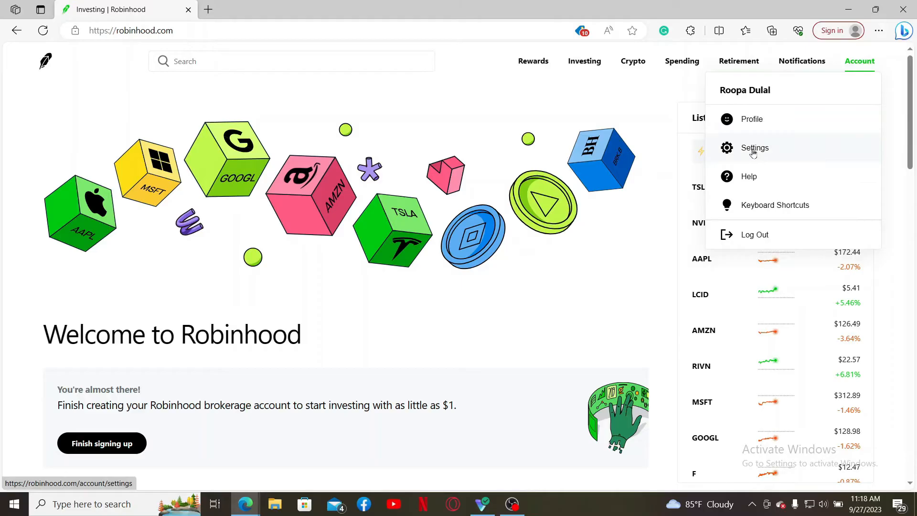
Step: Go to account Settings and view the Security and privacy section with two-factor authentication disabled
click(755, 147)
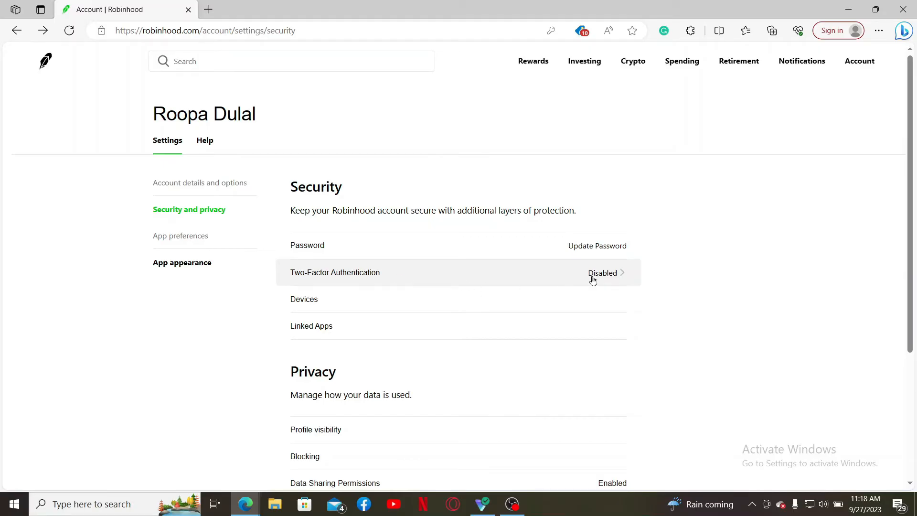
mouse_move(608, 270)
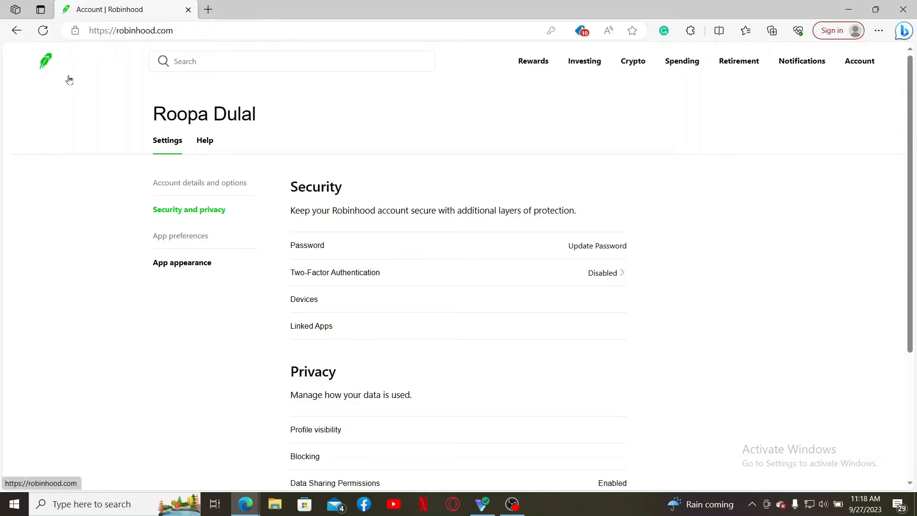
Step: Log out via the Account menu, reaching the login page with saved email and password
click(860, 62)
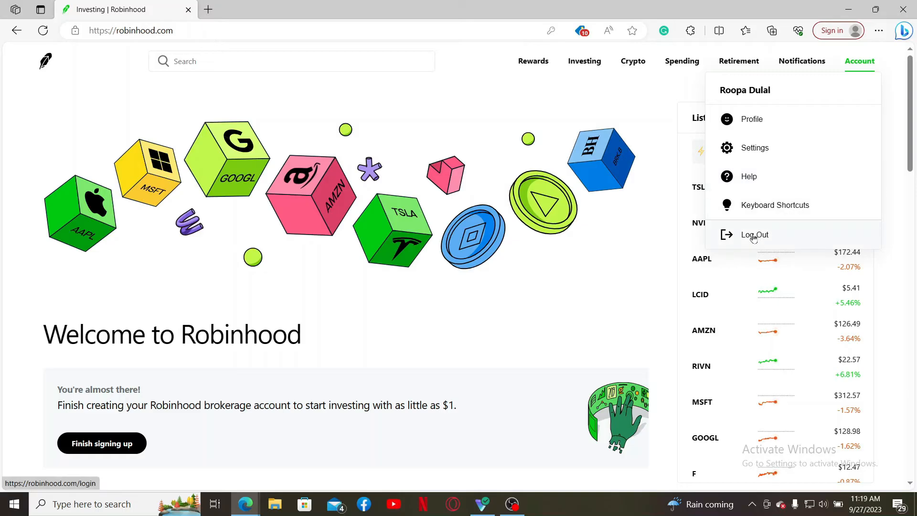
click(754, 235)
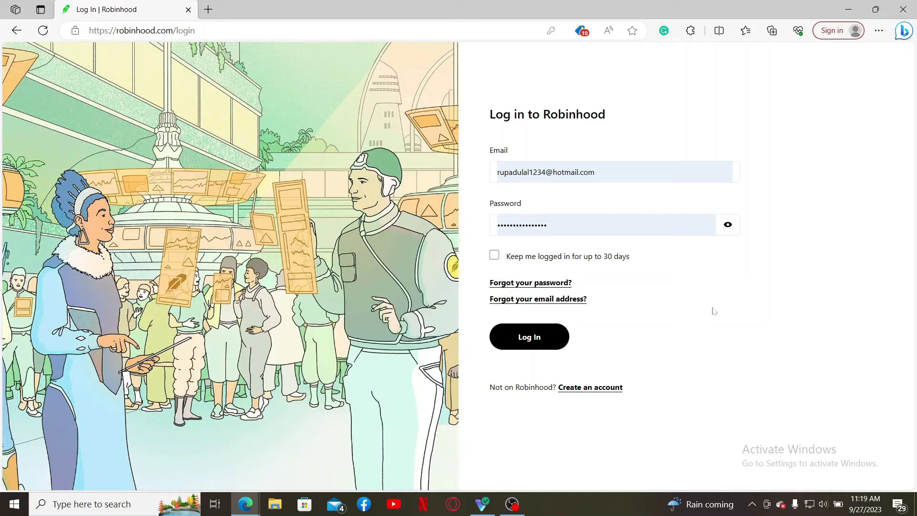
Step: Log in with only the pre-filled email and password, landing on the welcome home page
click(521, 172)
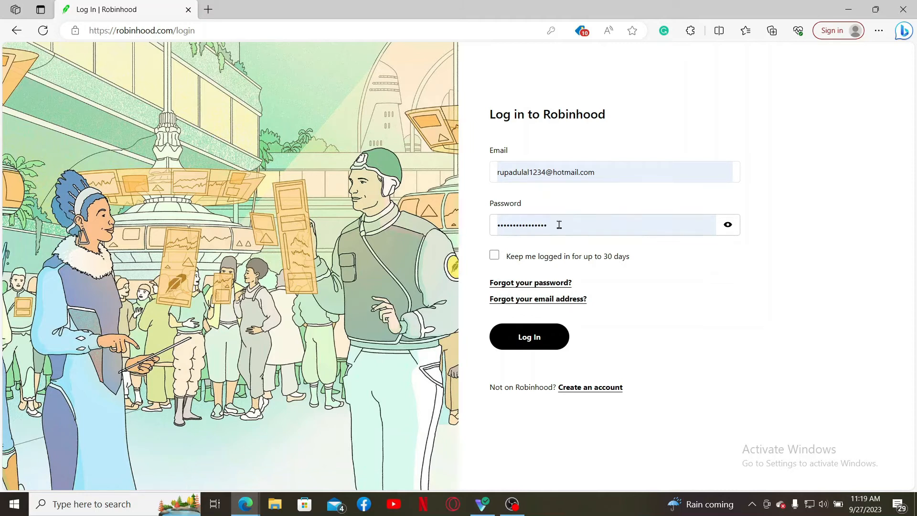
click(527, 337)
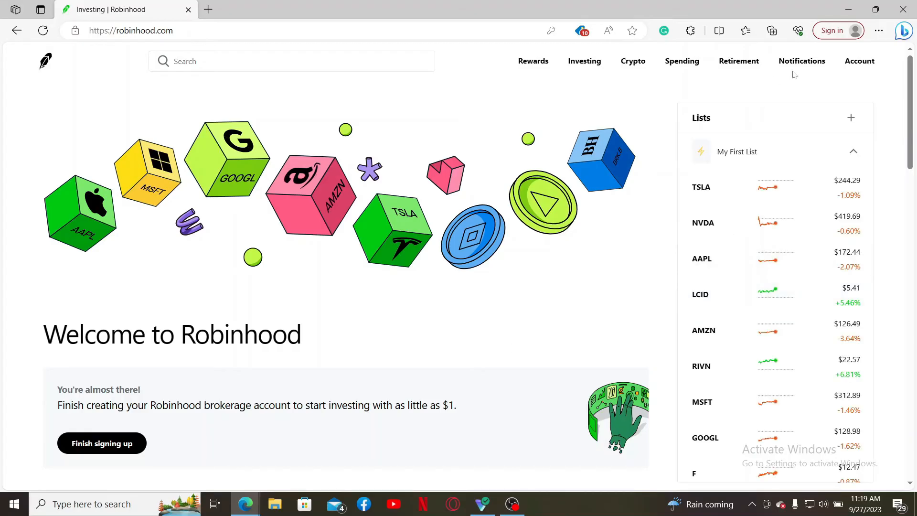
mouse_move(618, 271)
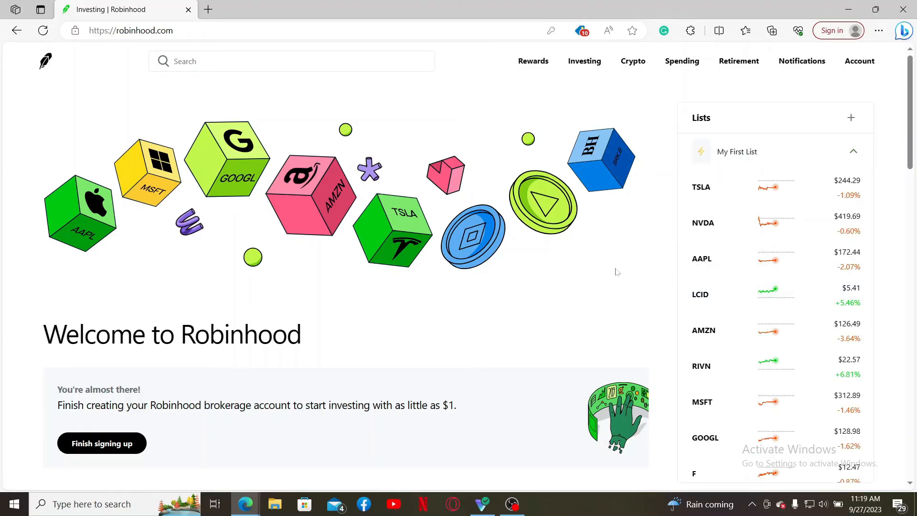
Step: Close the Edge window to leave the Windows desktop showing
scroll(down, 3)
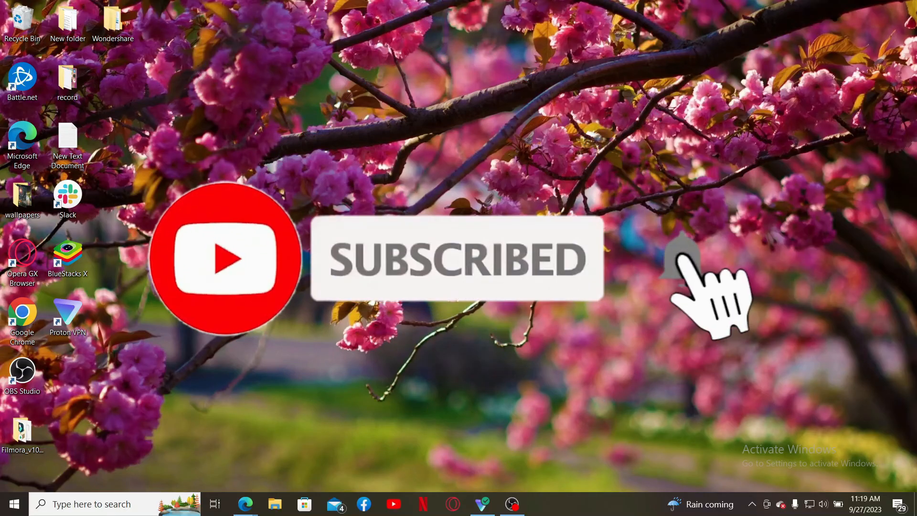
click(681, 260)
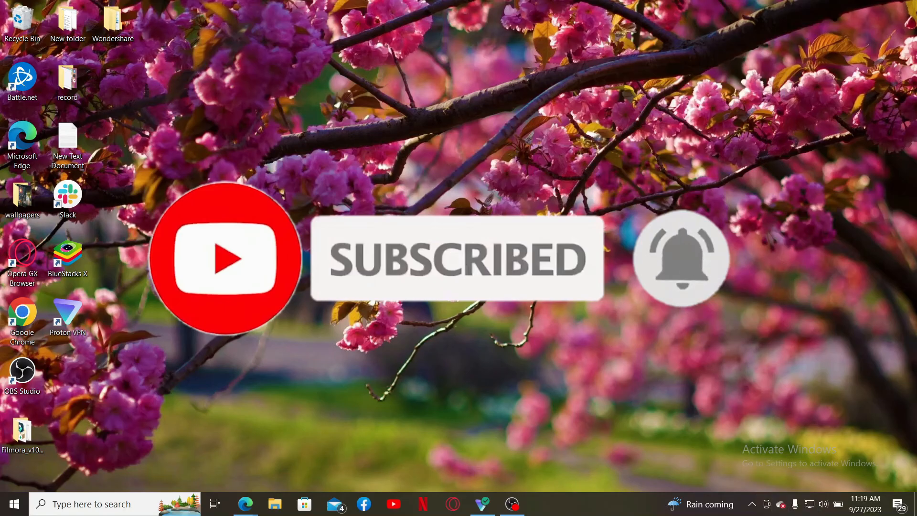